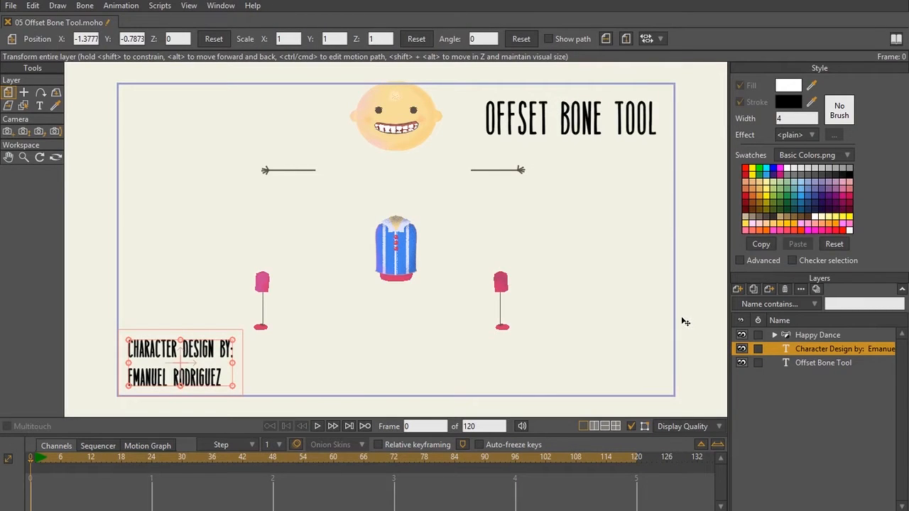
mouse_move(673, 323)
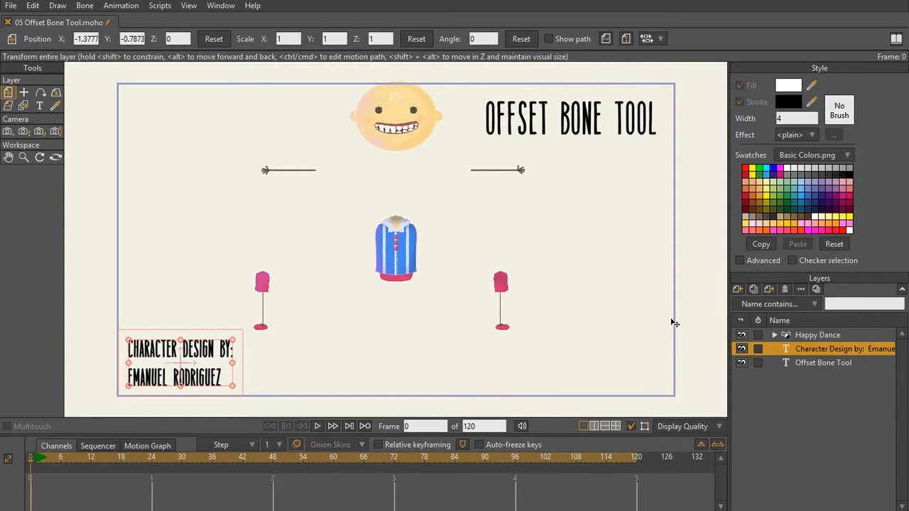
mouse_move(660, 322)
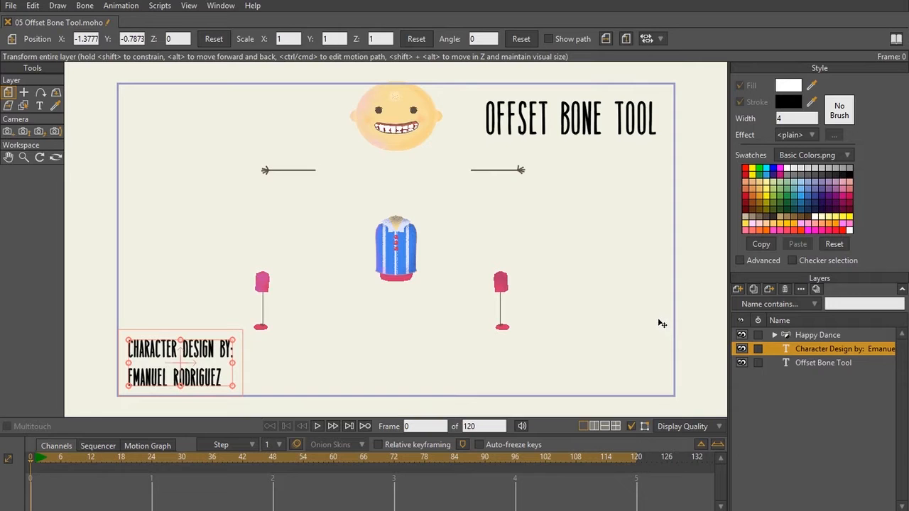
Step: Make the Happy Dance bone layer active so its rig shows over the character
left_click(818, 335)
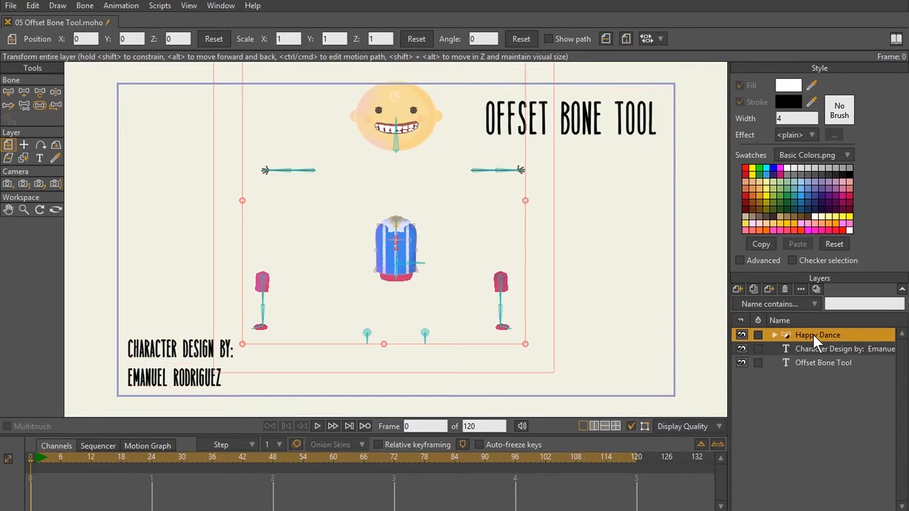
mouse_move(56, 105)
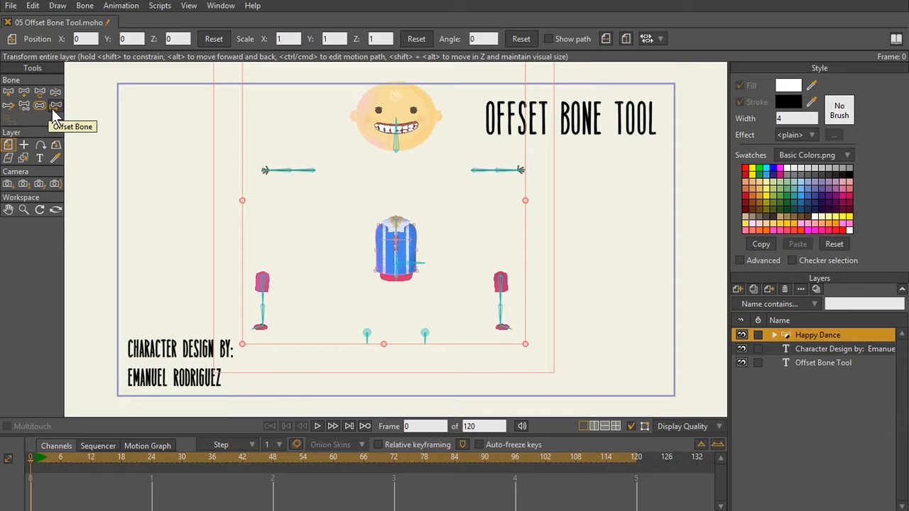
mouse_move(55, 108)
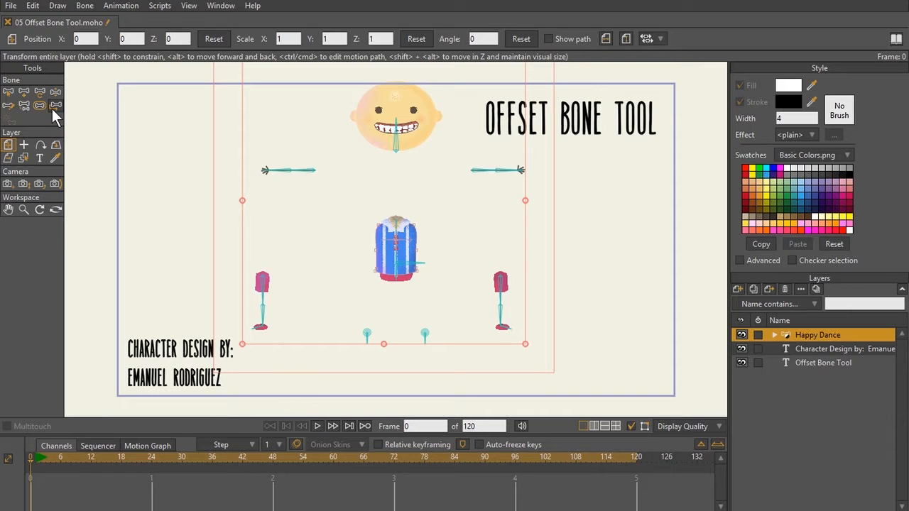
Step: With Offset Bone, pull the scattered head, body, arms and legs back into one standing figure
left_click(55, 105)
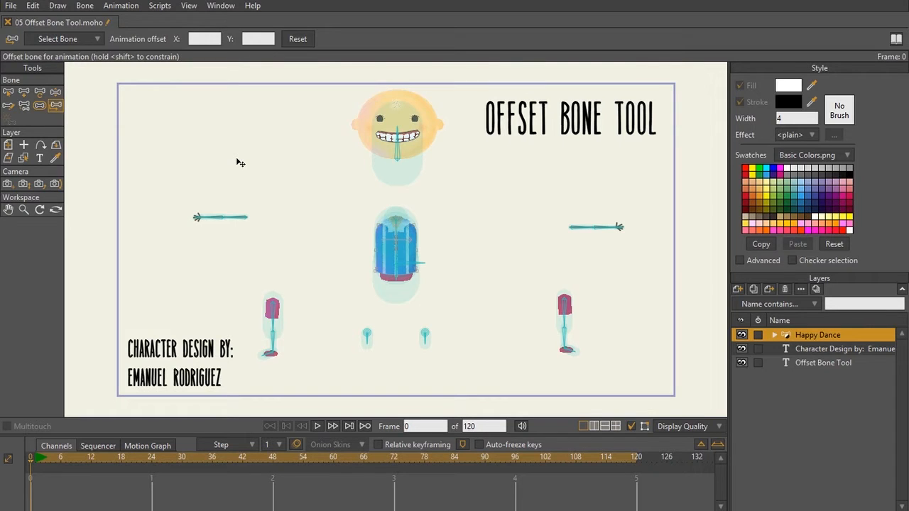
mouse_move(418, 107)
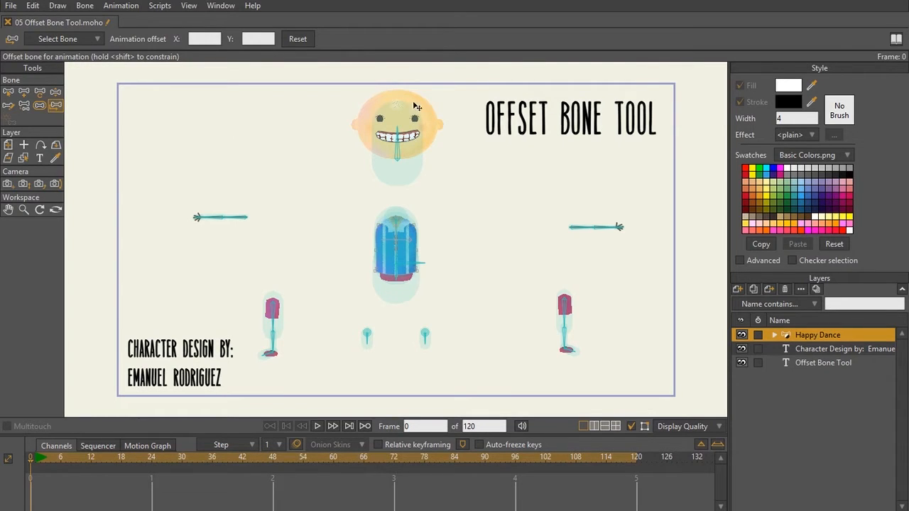
mouse_move(370, 113)
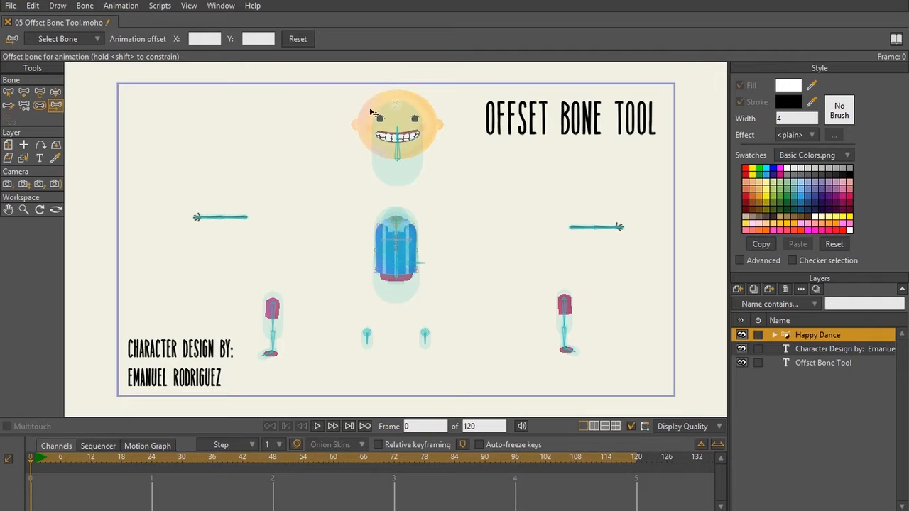
mouse_move(420, 206)
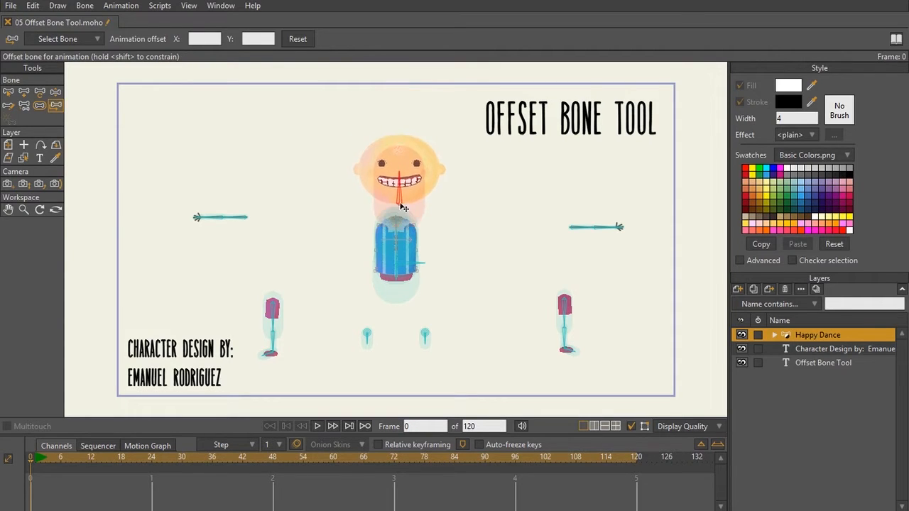
left_click_drag(395, 206, 362, 230)
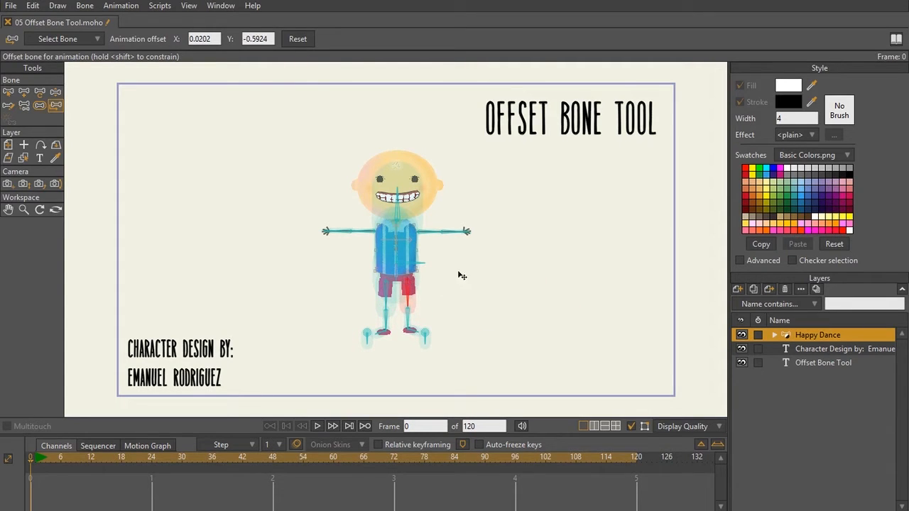
mouse_move(358, 155)
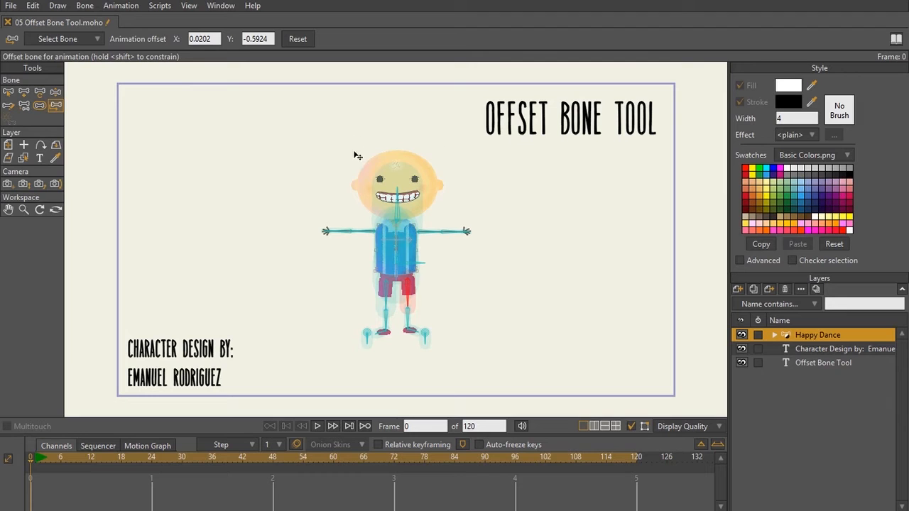
mouse_move(404, 219)
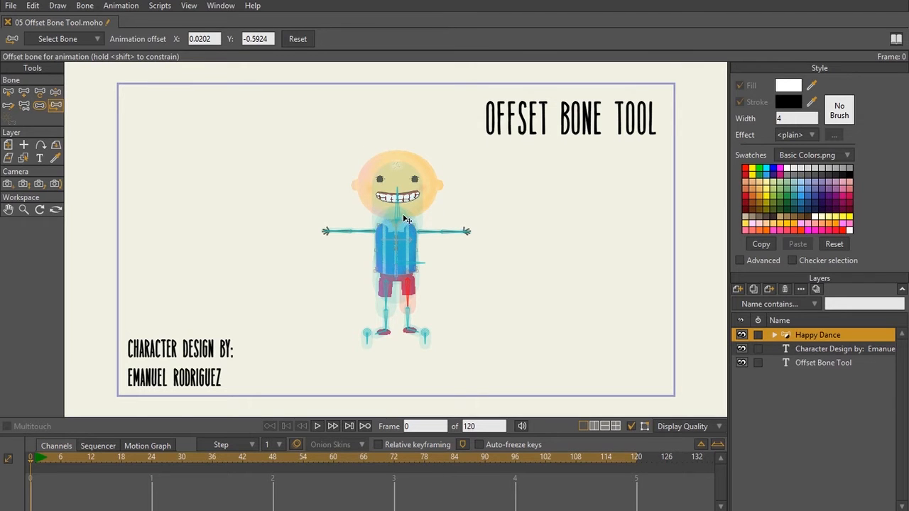
Step: Scroll the canvas view while the reassembled character stays held together
scroll("up", 3)
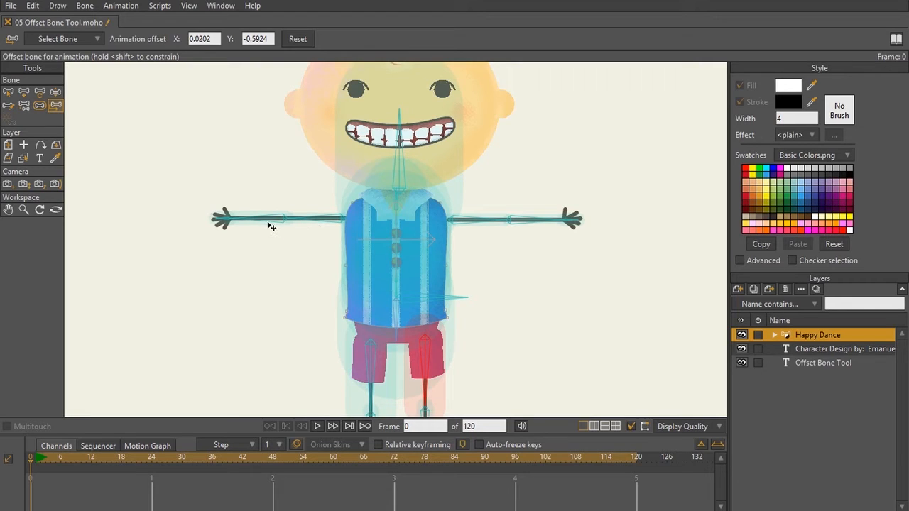
mouse_move(341, 220)
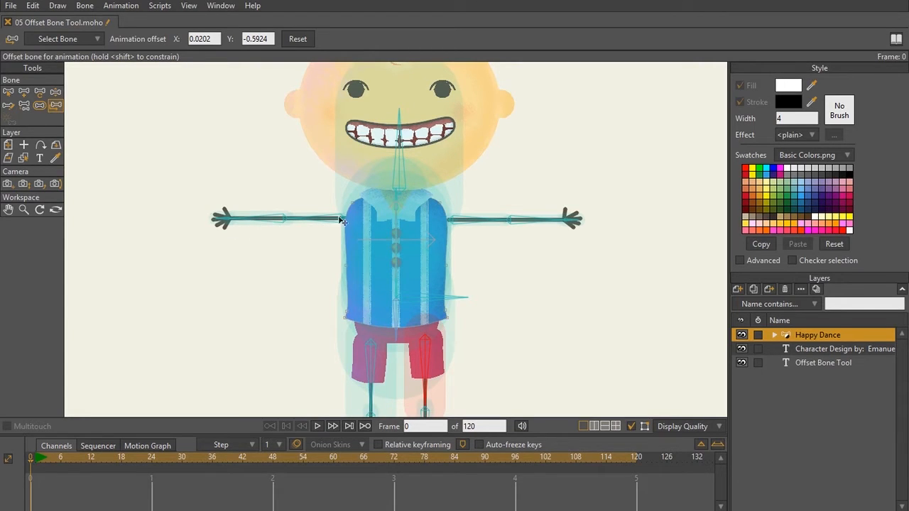
mouse_move(316, 224)
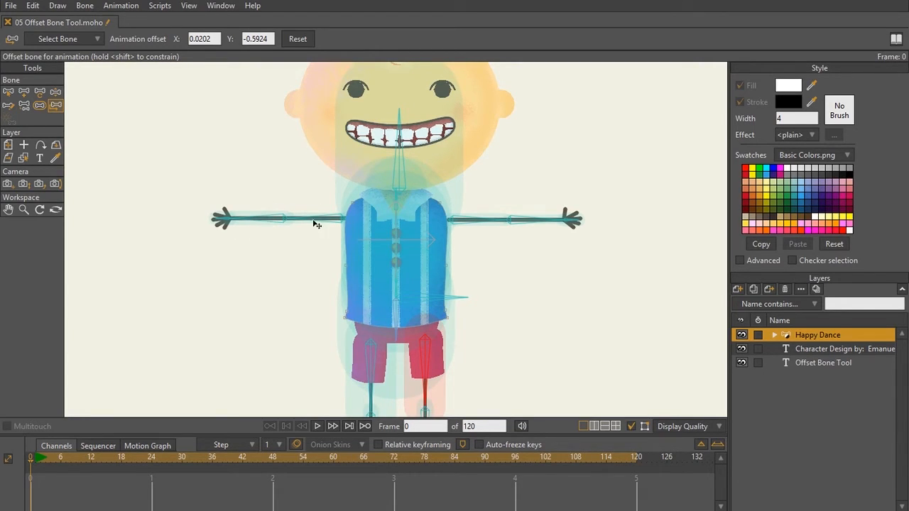
mouse_move(386, 150)
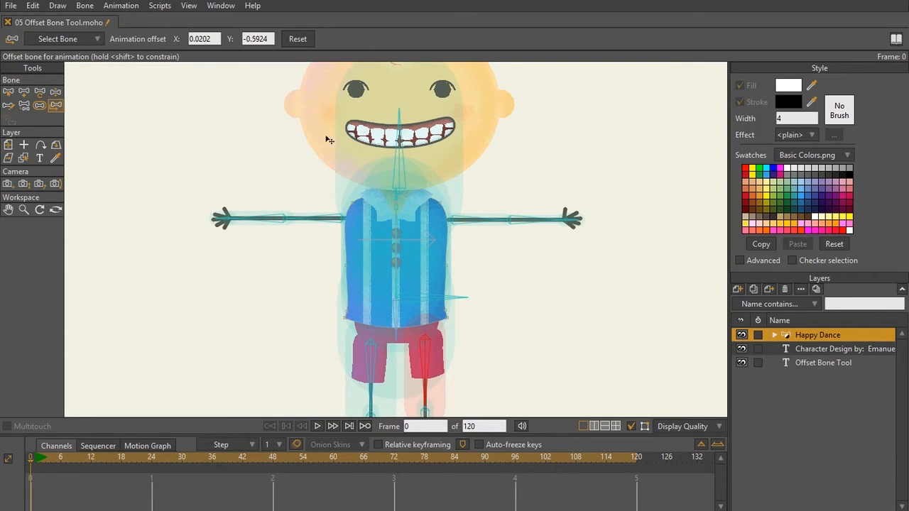
mouse_move(378, 198)
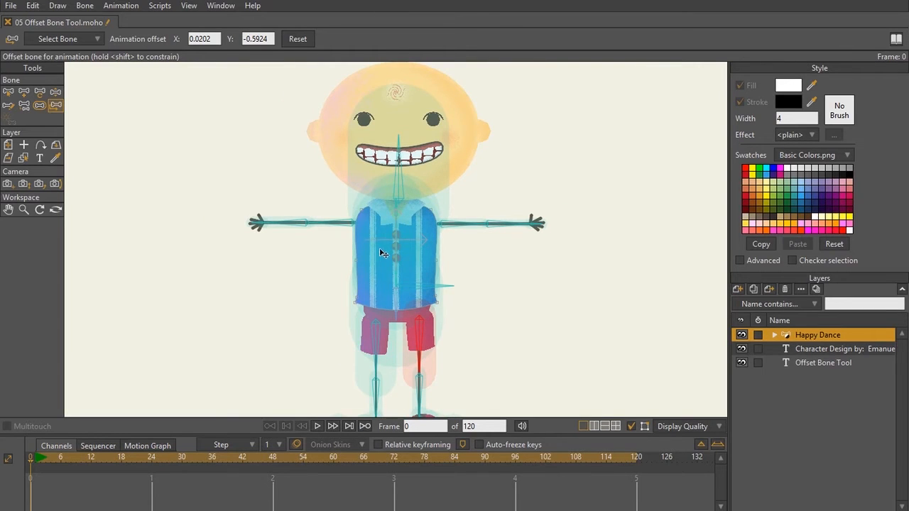
mouse_move(378, 273)
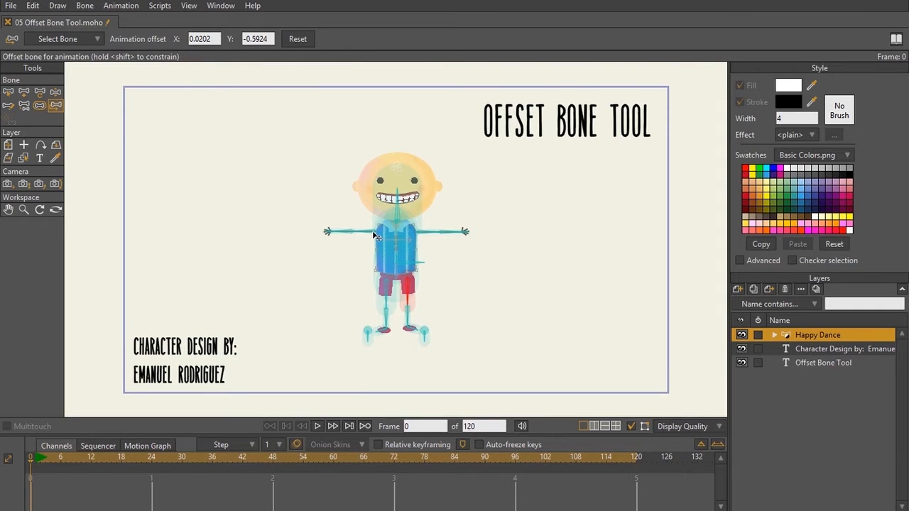
Step: Offset the head and limbs away from the torso and move the red leg to the right
left_click_drag(377, 233, 227, 224)
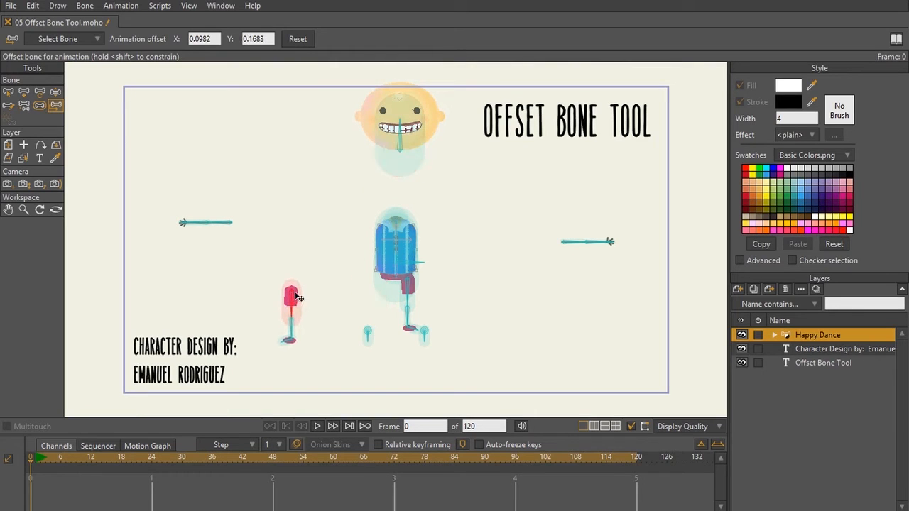
left_click_drag(291, 298, 562, 313)
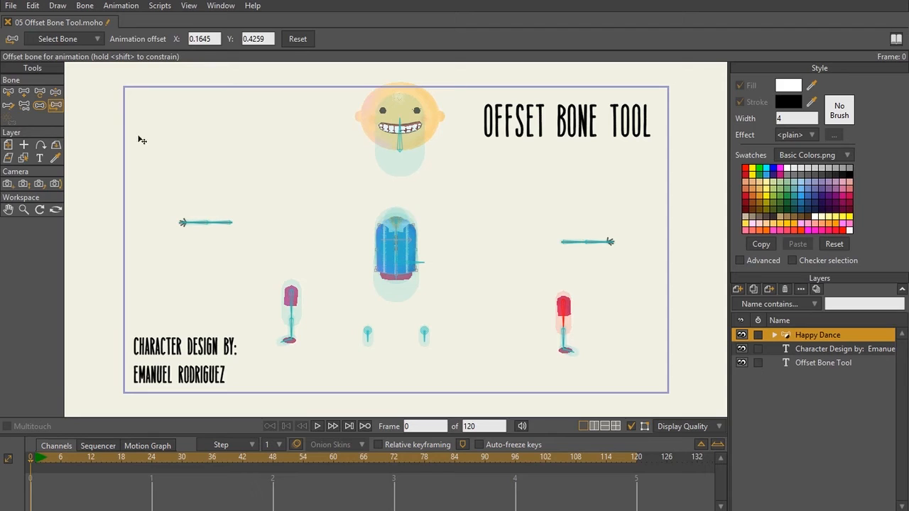
mouse_move(307, 162)
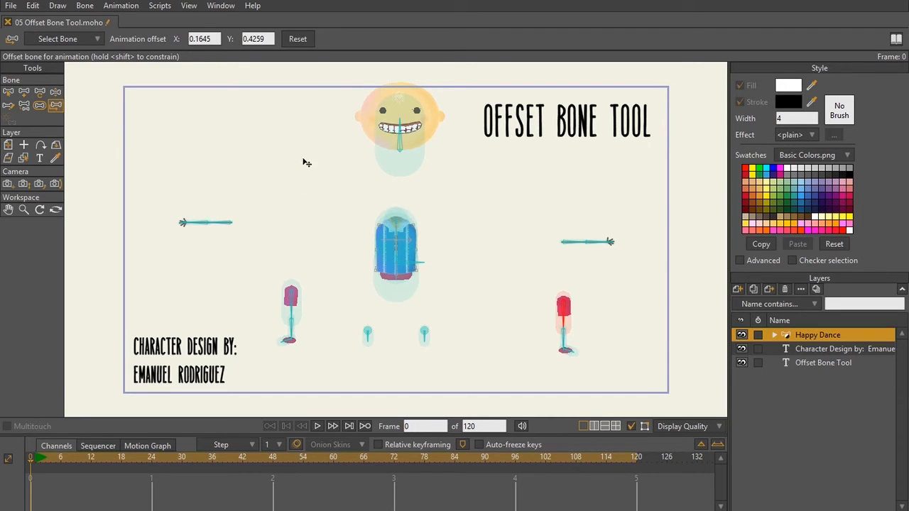
mouse_move(321, 301)
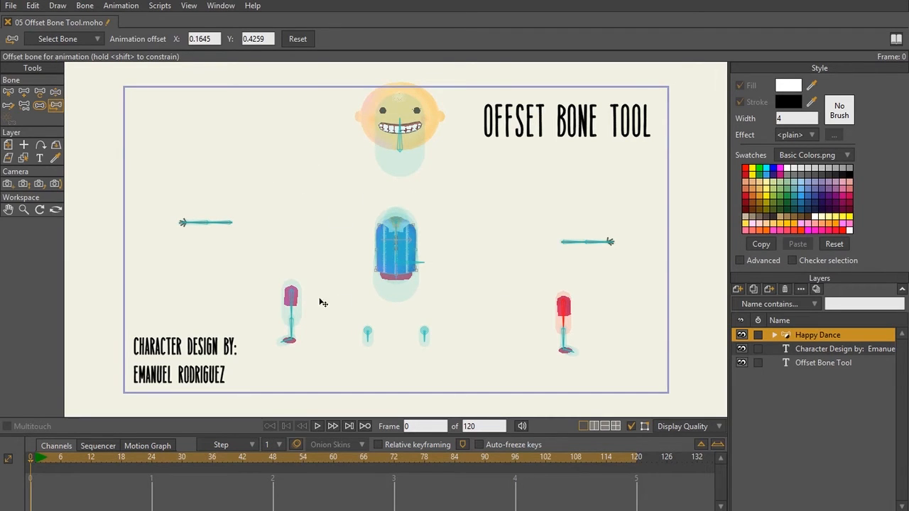
mouse_move(409, 220)
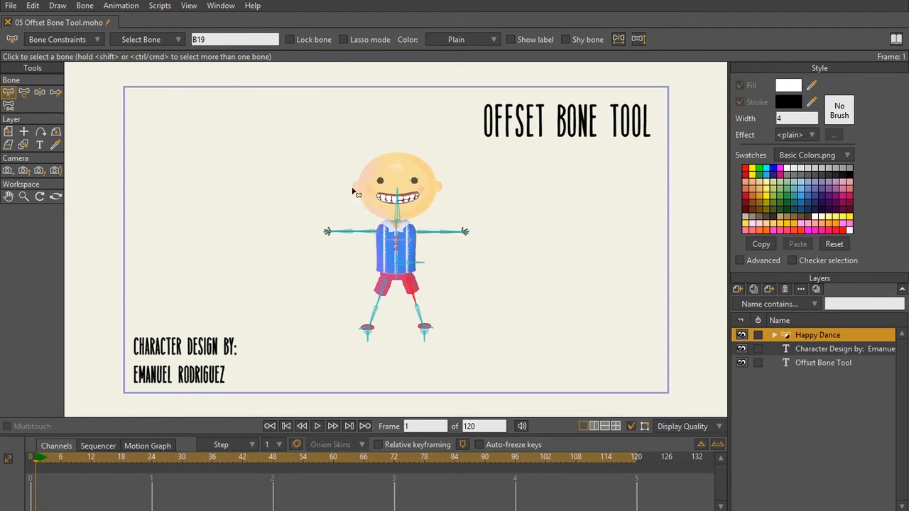
mouse_move(457, 186)
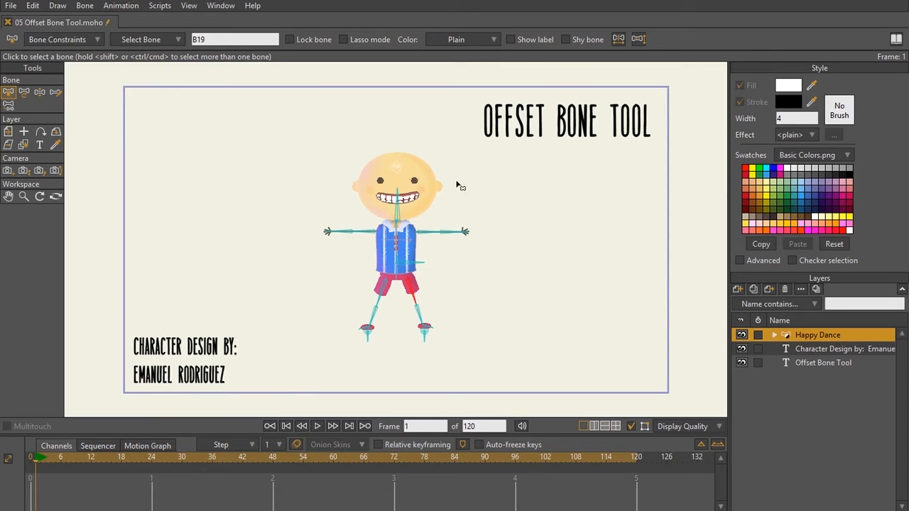
mouse_move(232, 181)
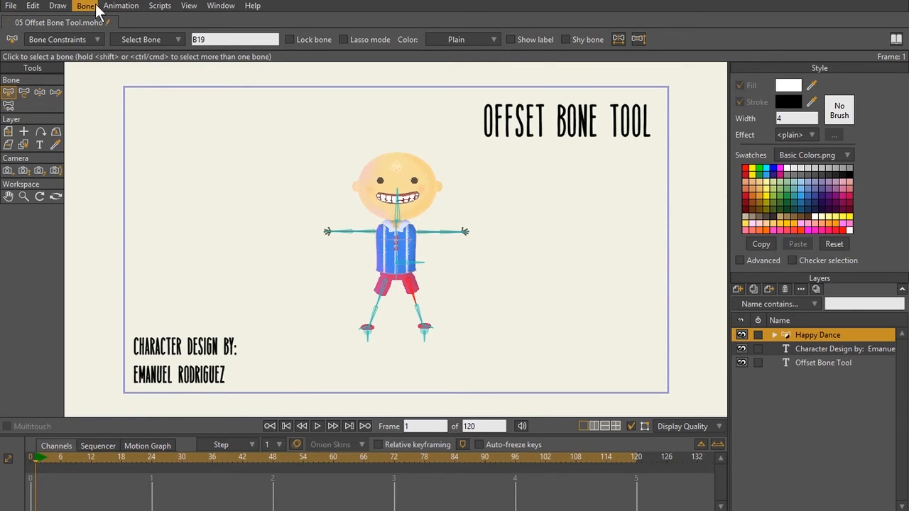
left_click(120, 6)
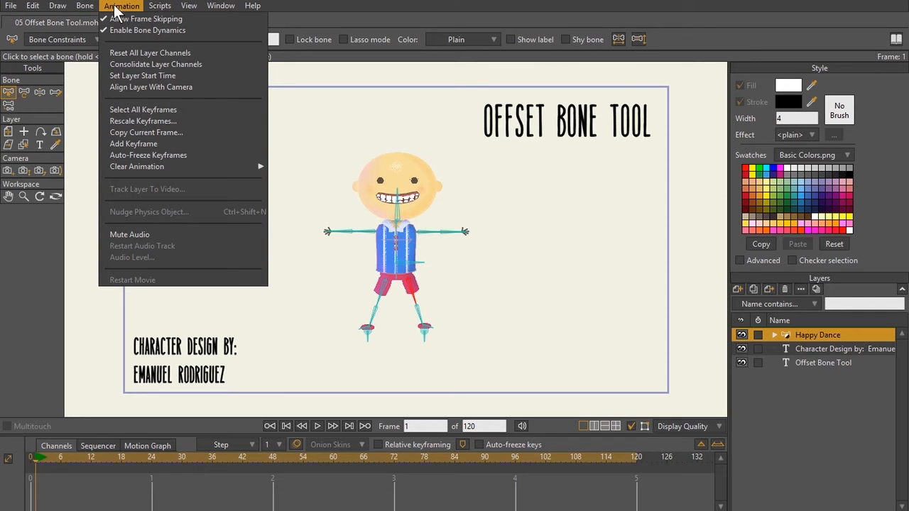
left_click(86, 5)
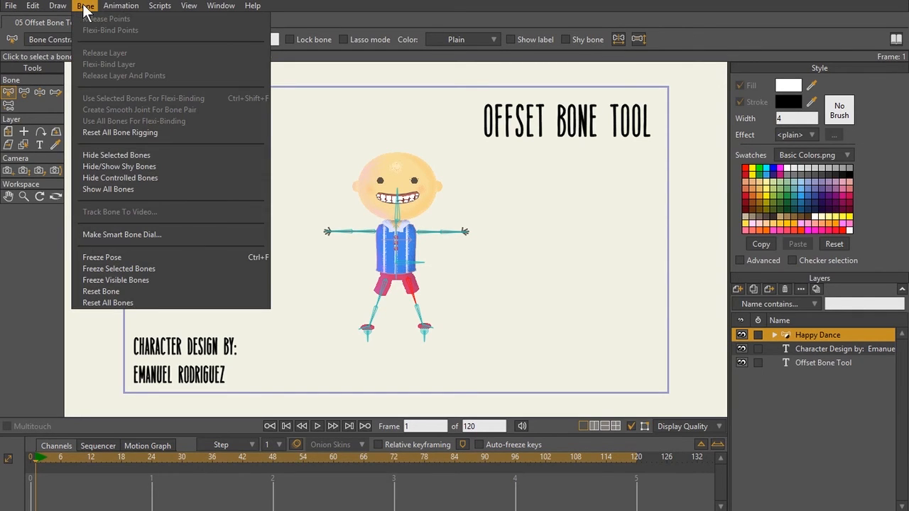
mouse_move(117, 105)
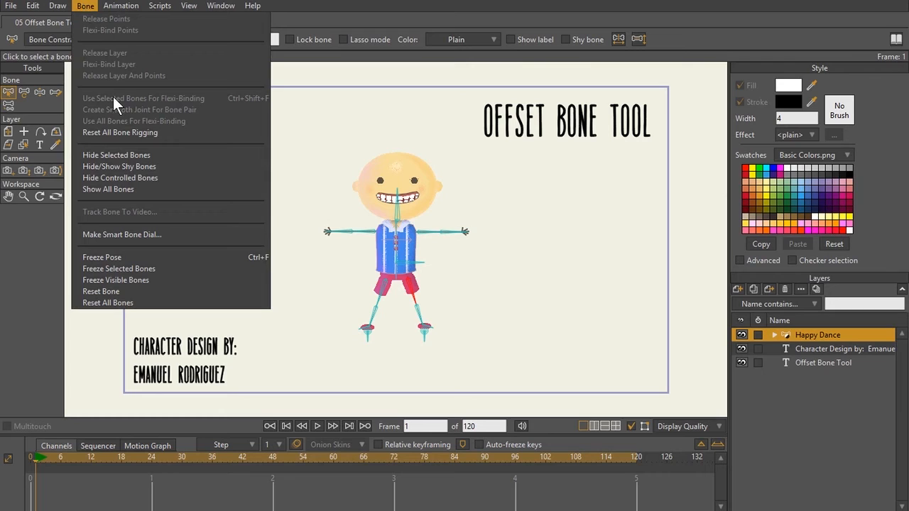
mouse_move(364, 330)
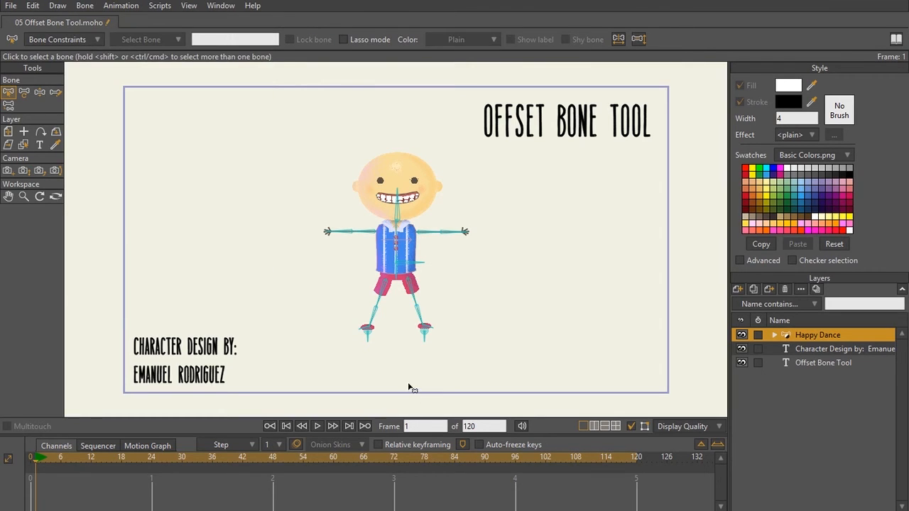
mouse_move(433, 105)
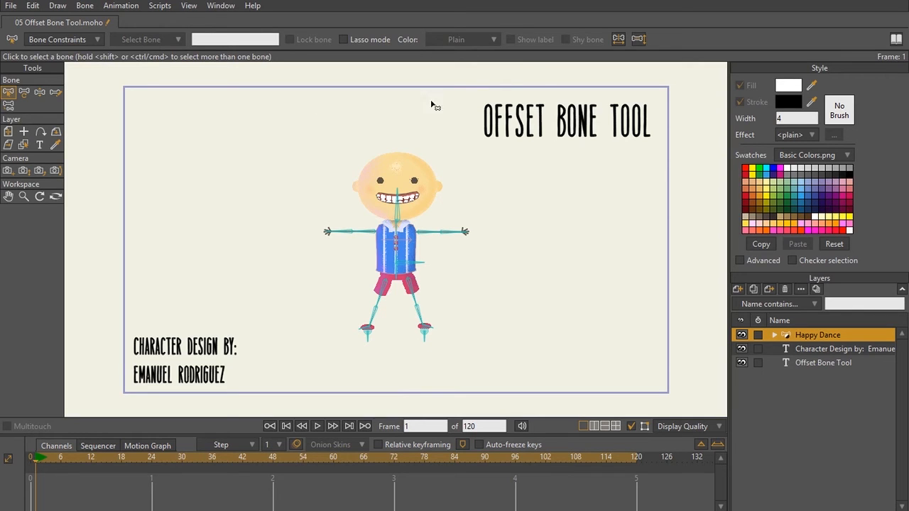
mouse_move(415, 166)
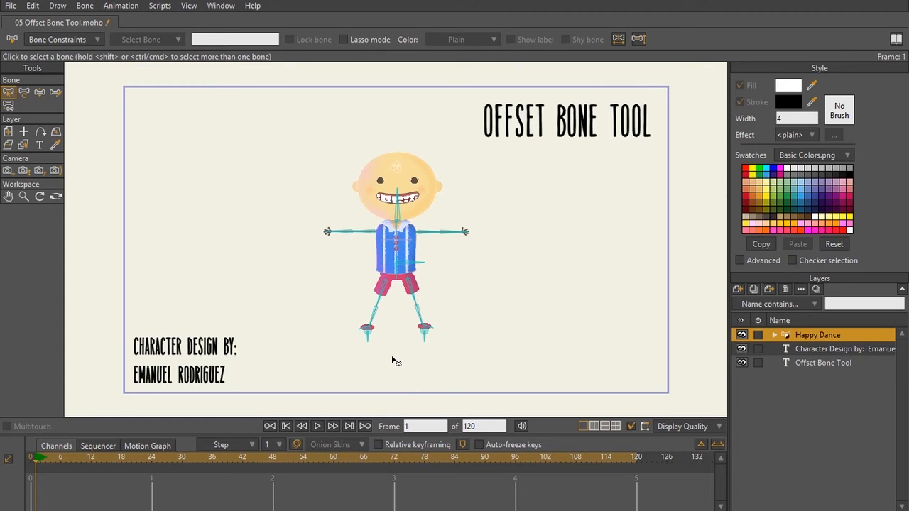
mouse_move(514, 259)
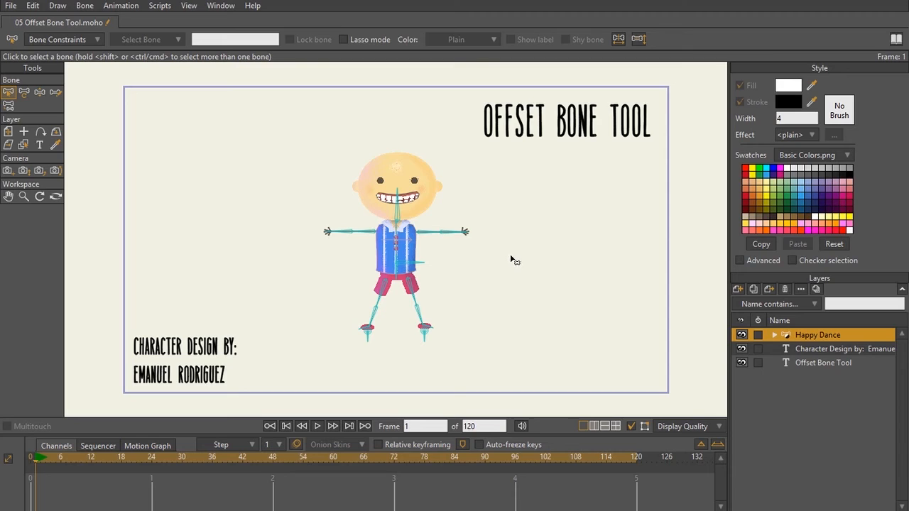
mouse_move(517, 258)
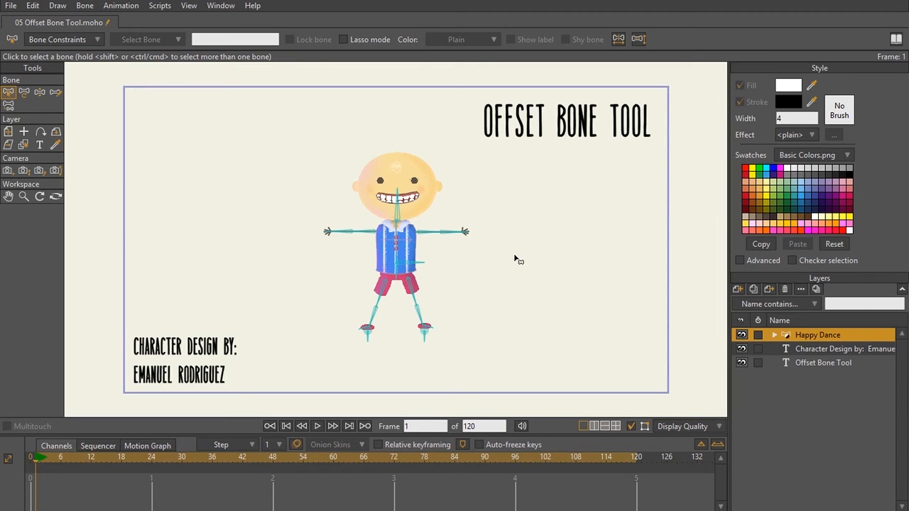
mouse_move(548, 259)
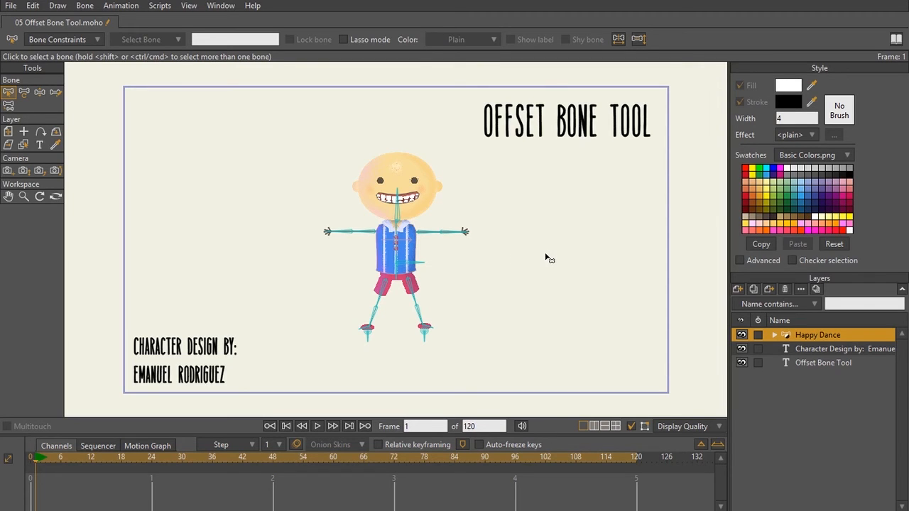